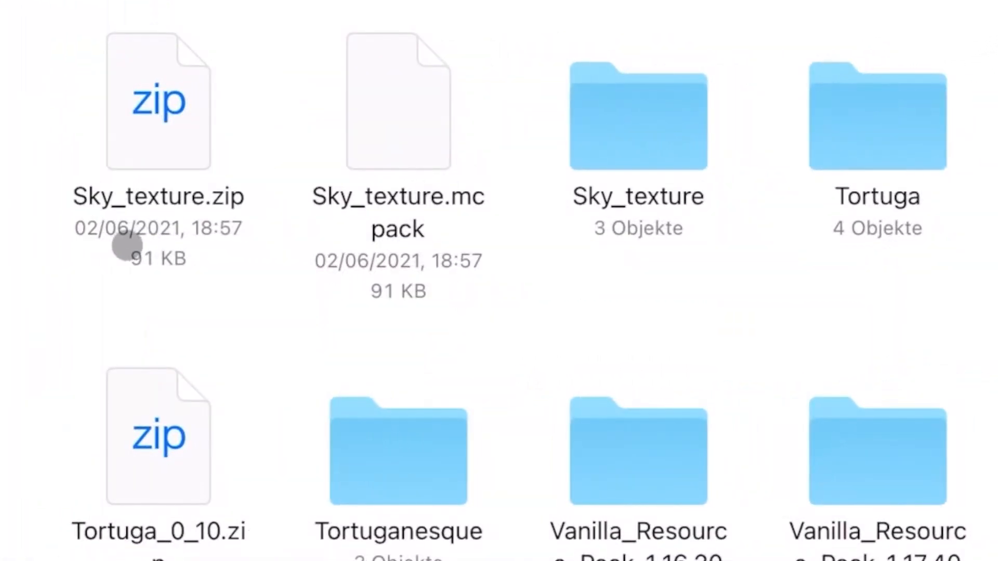
mouse_move(143, 223)
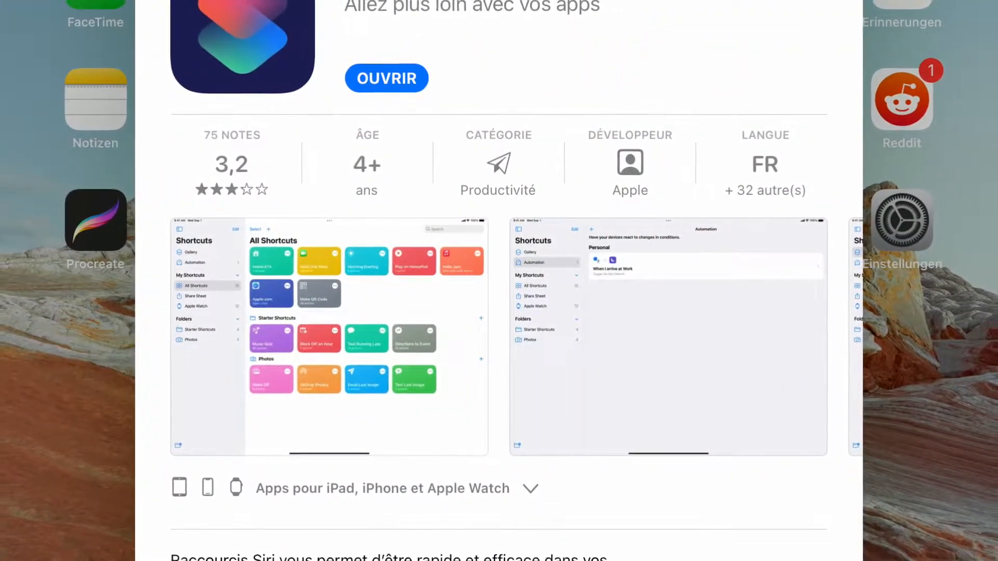
- Launch Shortcuts from the Raccourcis App Store page to start a new shortcut
scroll("up", 3)
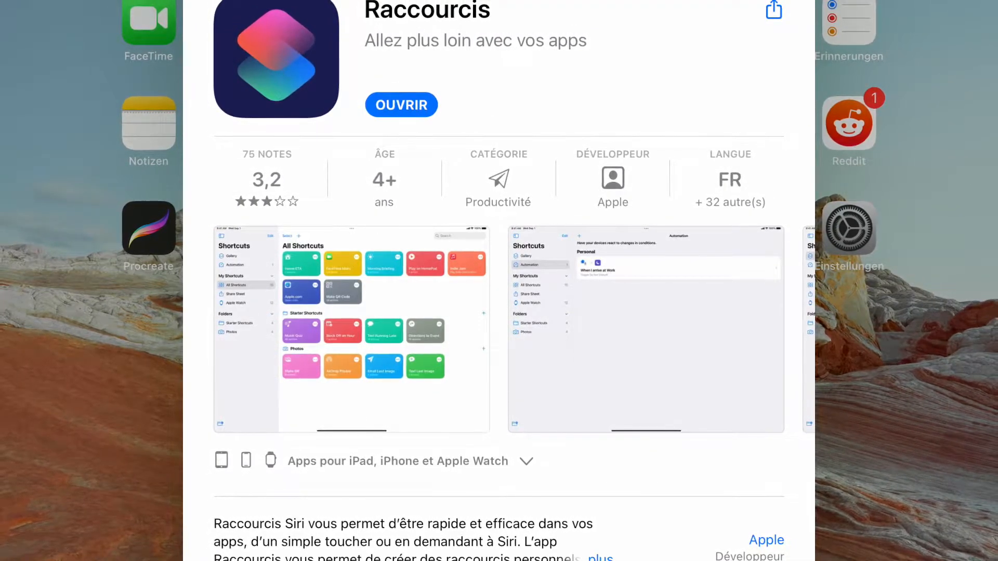
left_click(400, 104)
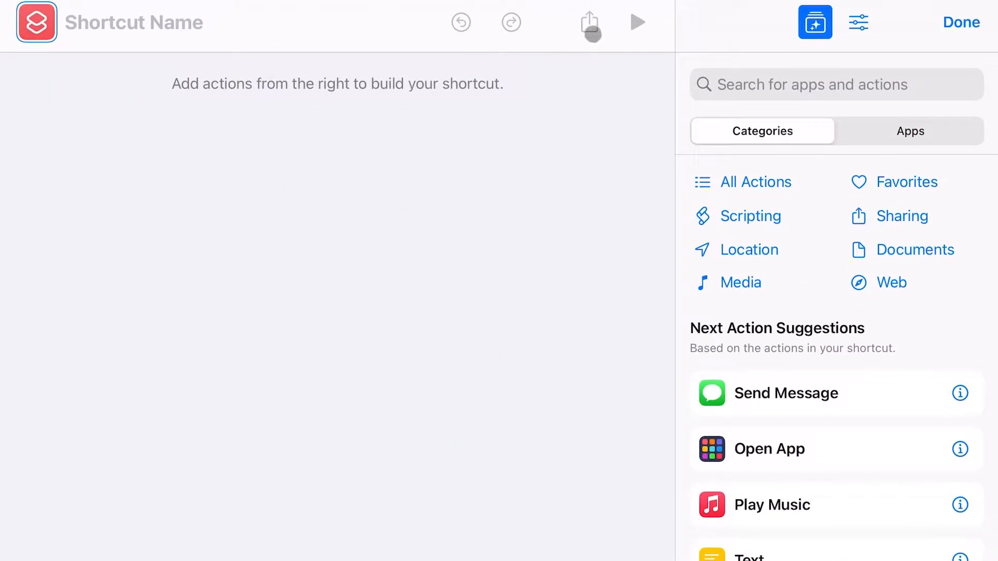
mouse_move(904, 227)
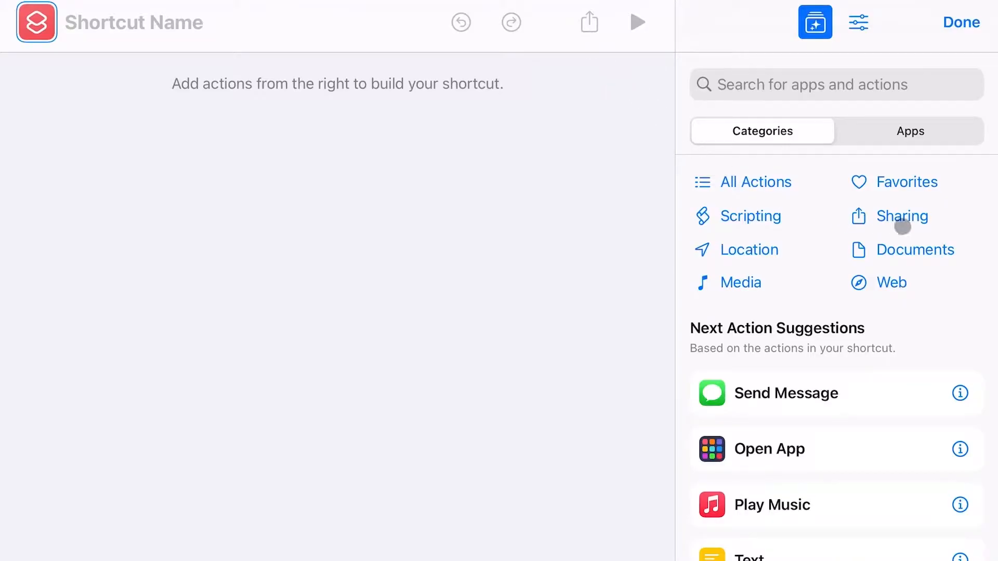
mouse_move(902, 250)
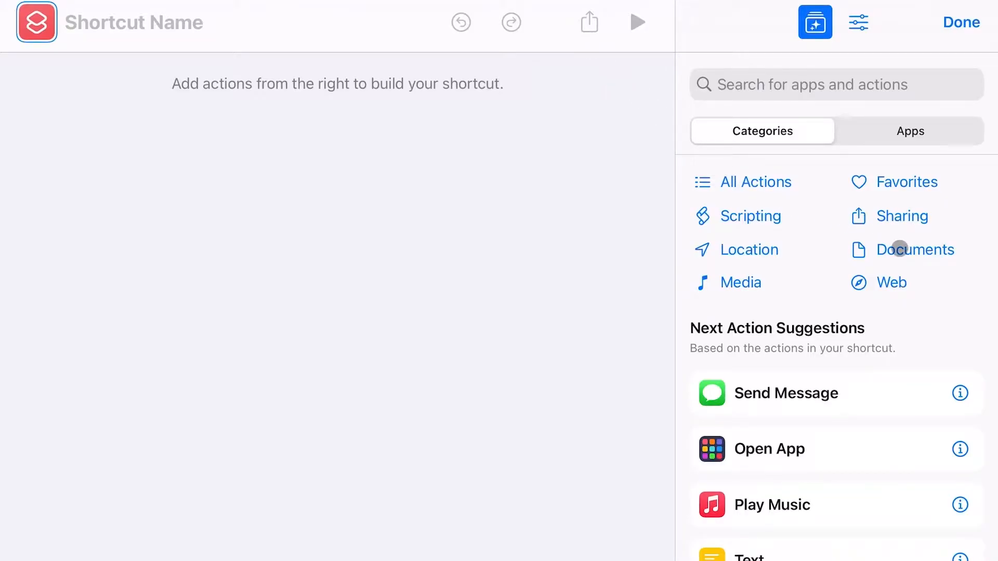
- Add the Select File action from the Documents category
left_click(917, 249)
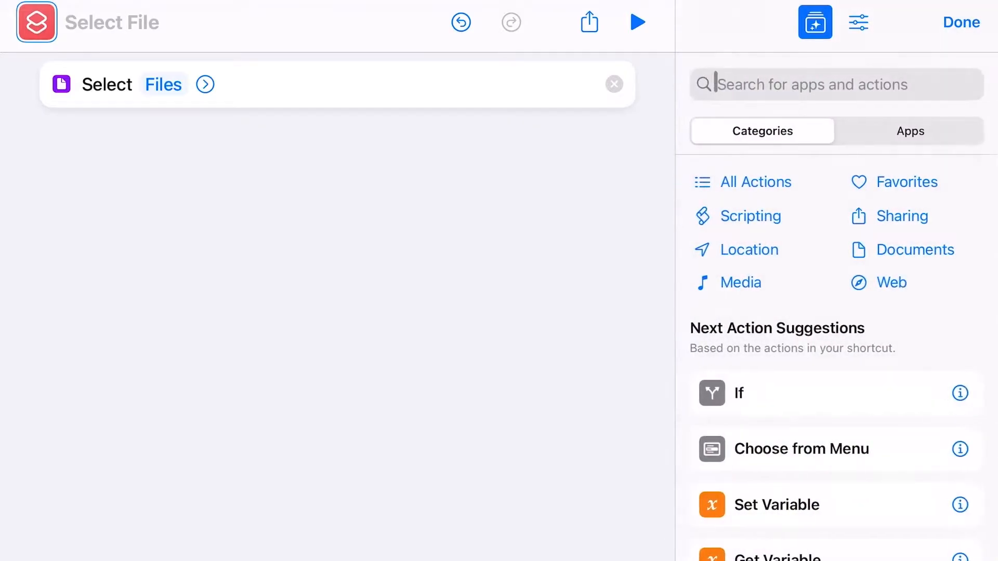
left_click(753, 216)
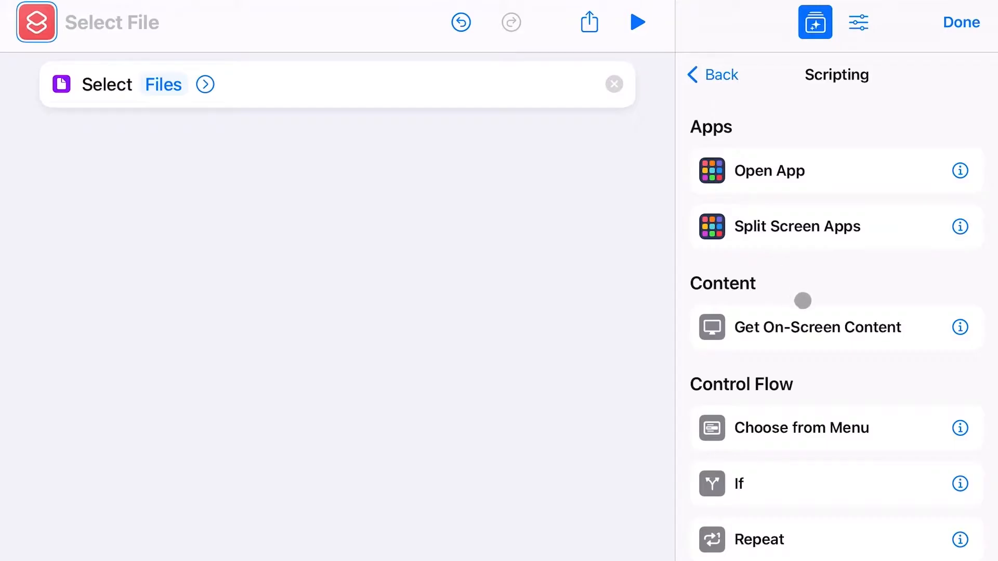
- Add a Set Name action naming the selected File variable 'file.mcpack'
scroll("down", 3)
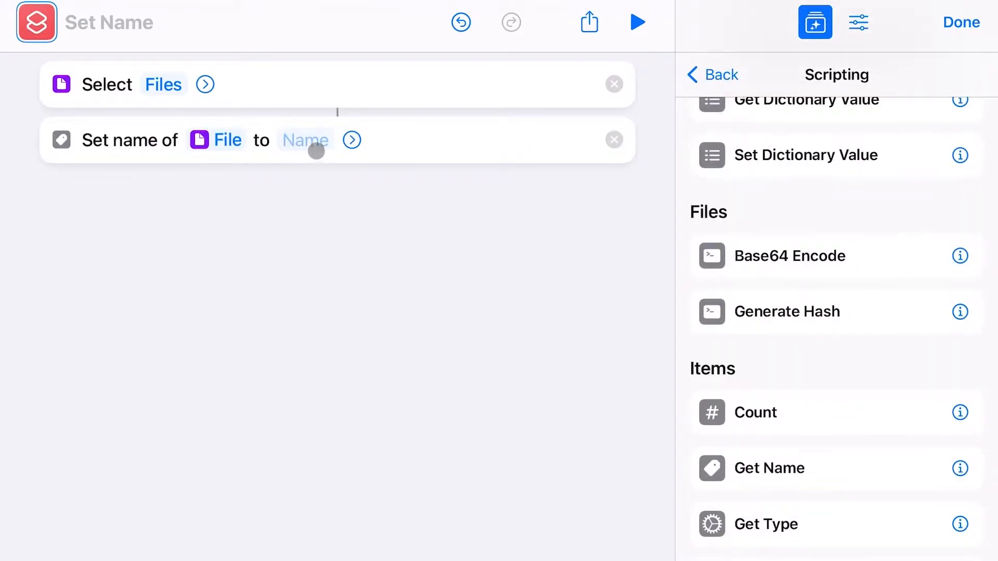
left_click(305, 139)
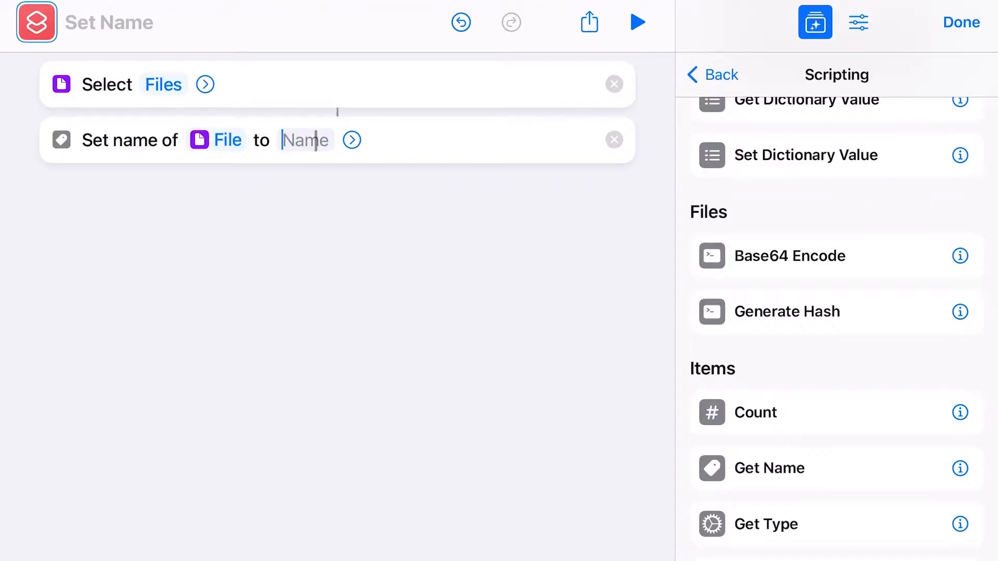
type("file.")
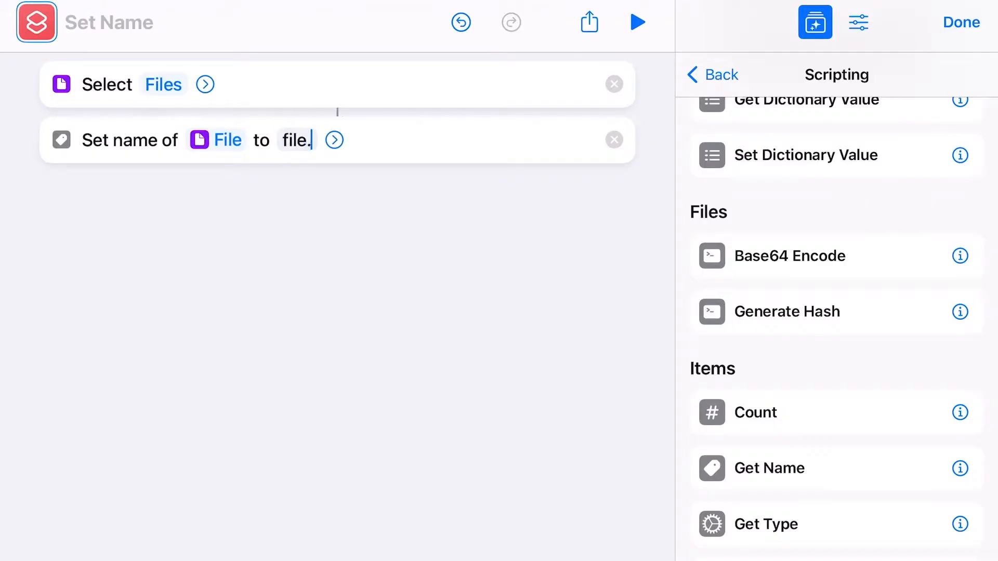
type("mcpack")
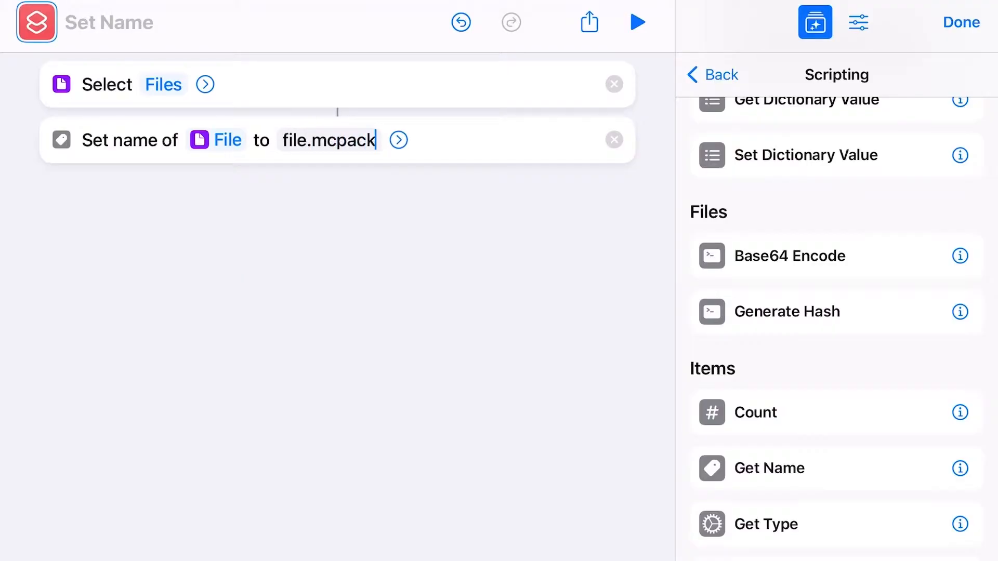
left_click(290, 140)
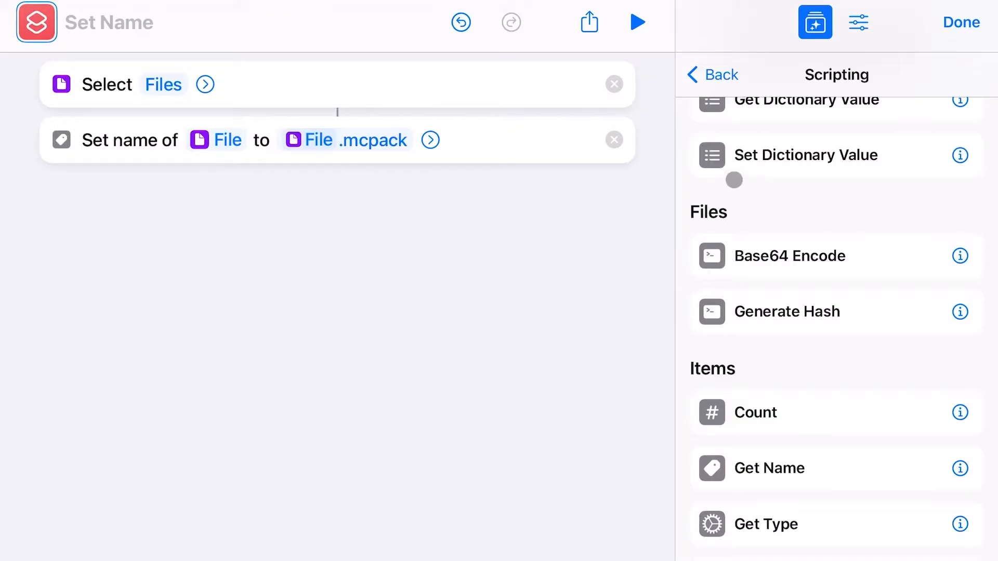
left_click(711, 74)
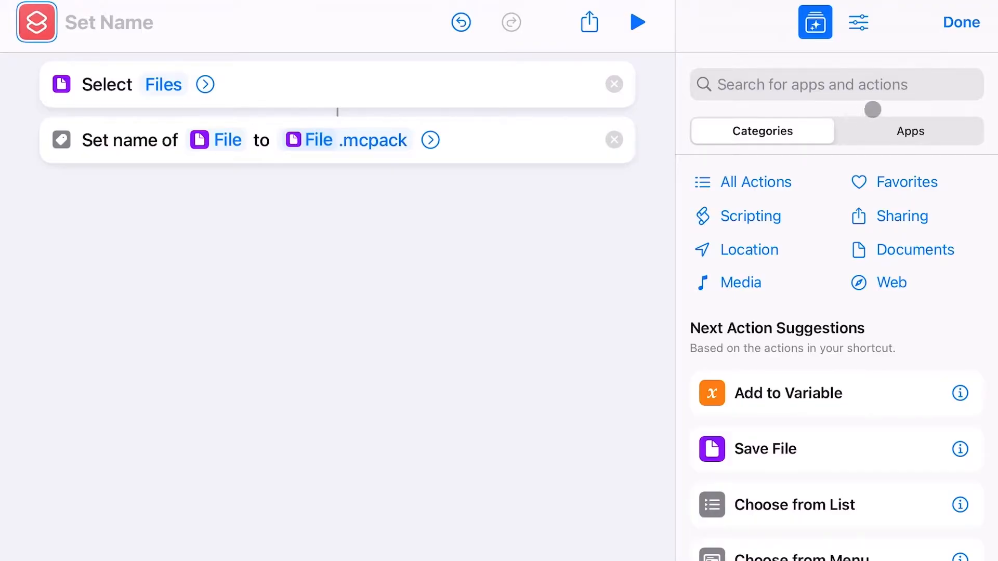
- Add a Save File action for the renamed file and name the shortcut MCP
left_click(919, 249)
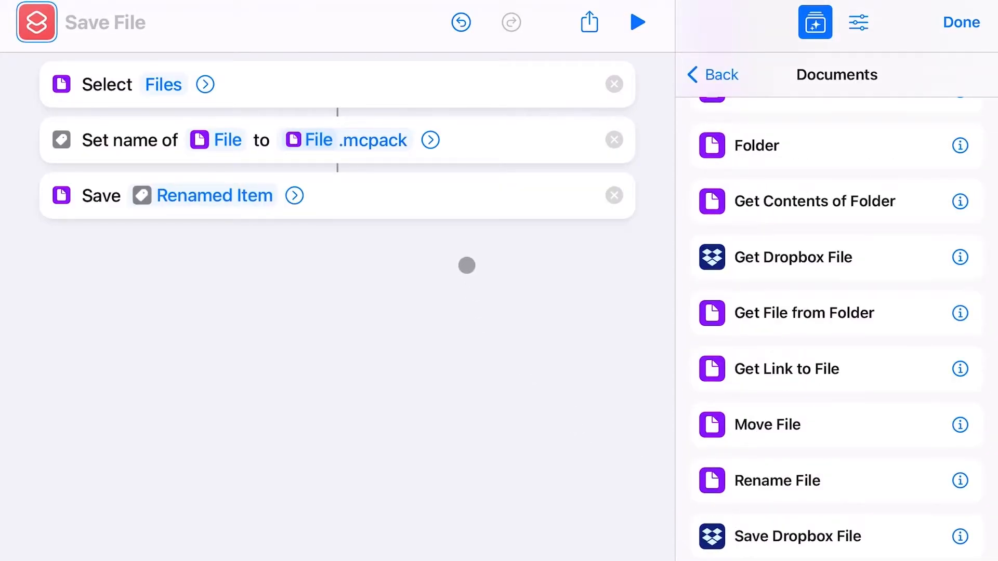
left_click(295, 195)
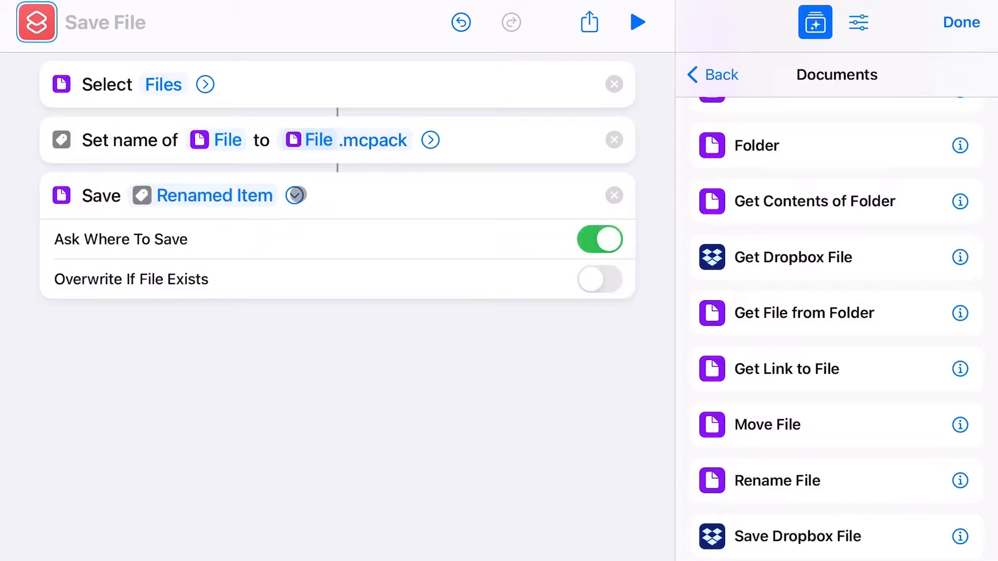
left_click(294, 195)
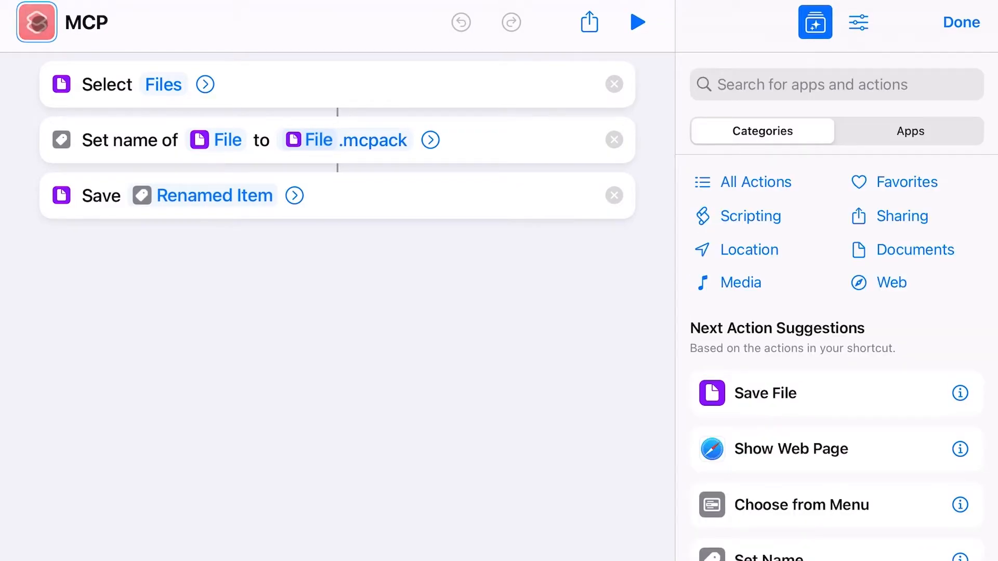
- Set the MCP shortcut icon to the share glyph and finish editing
left_click(36, 23)
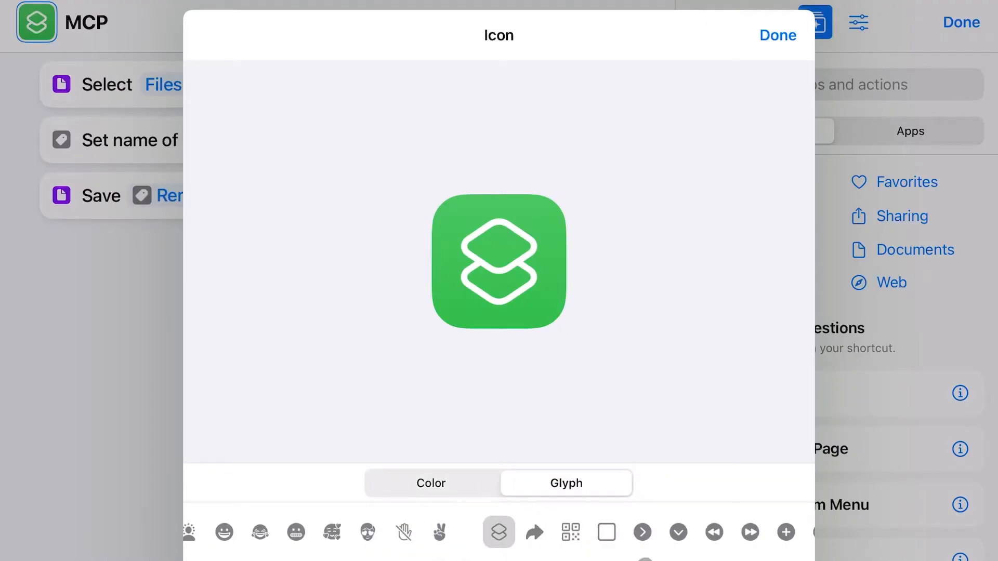
left_click(535, 533)
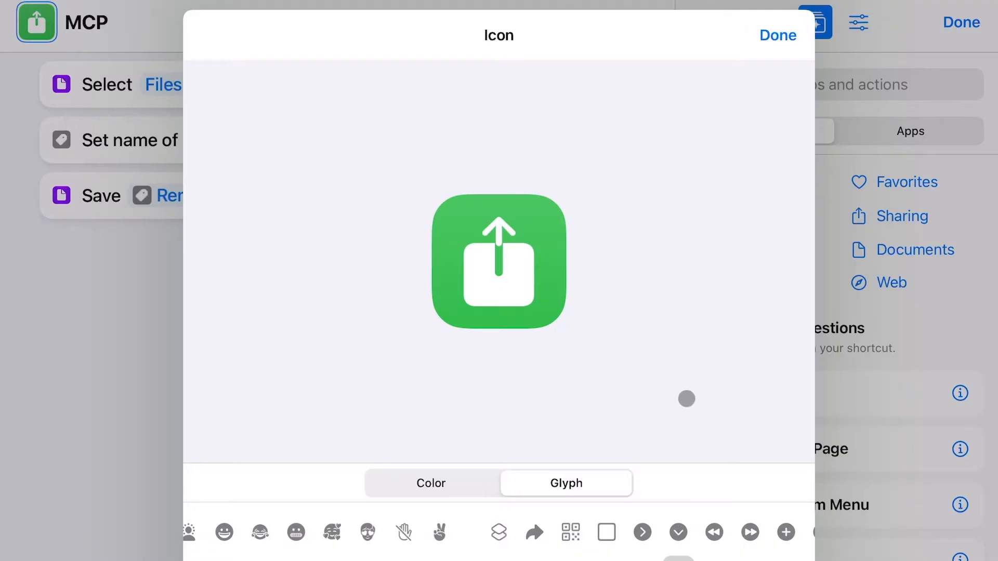
left_click(777, 35)
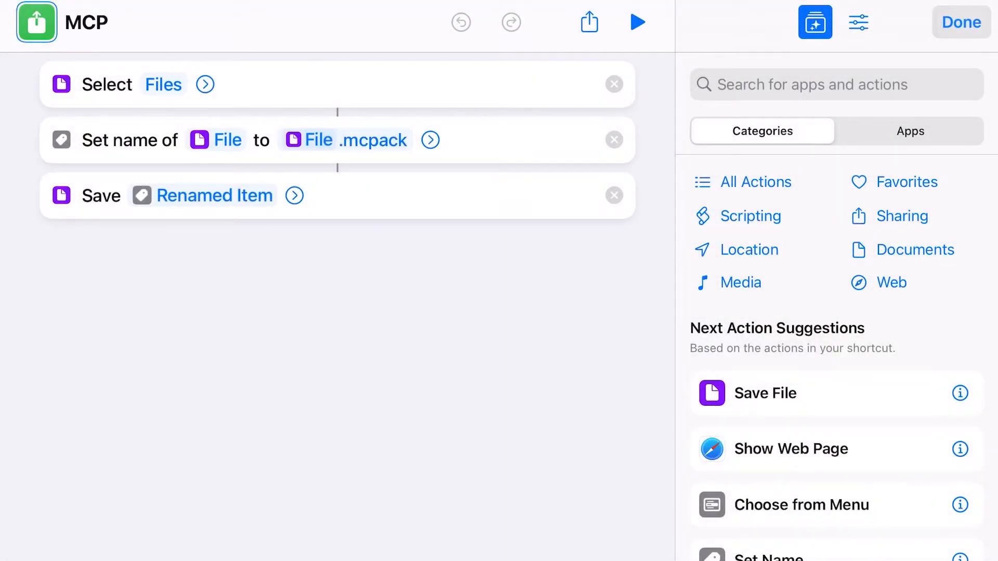
left_click(960, 22)
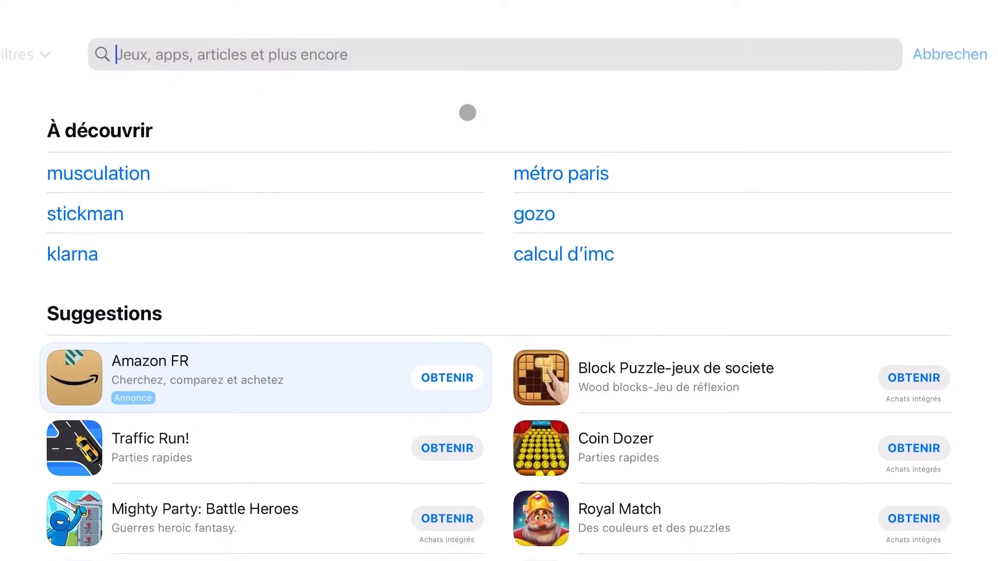
- Search App Store for 'documents' and open Readdle's Documents – Mes Fichiers, Lecteur
type("documents")
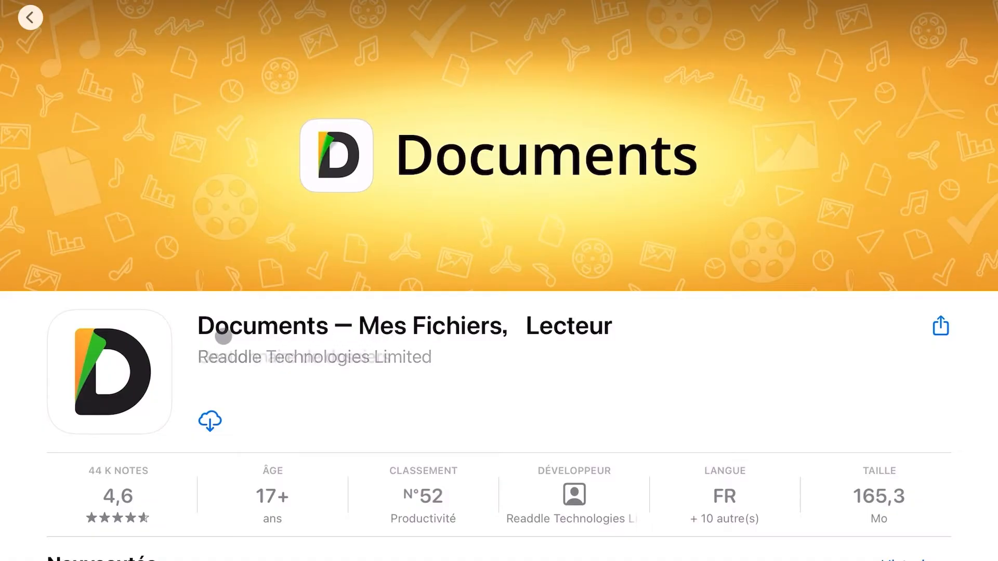
- Expand the Documents app description with 'plus' and scroll through its feature list
scroll("down", 3)
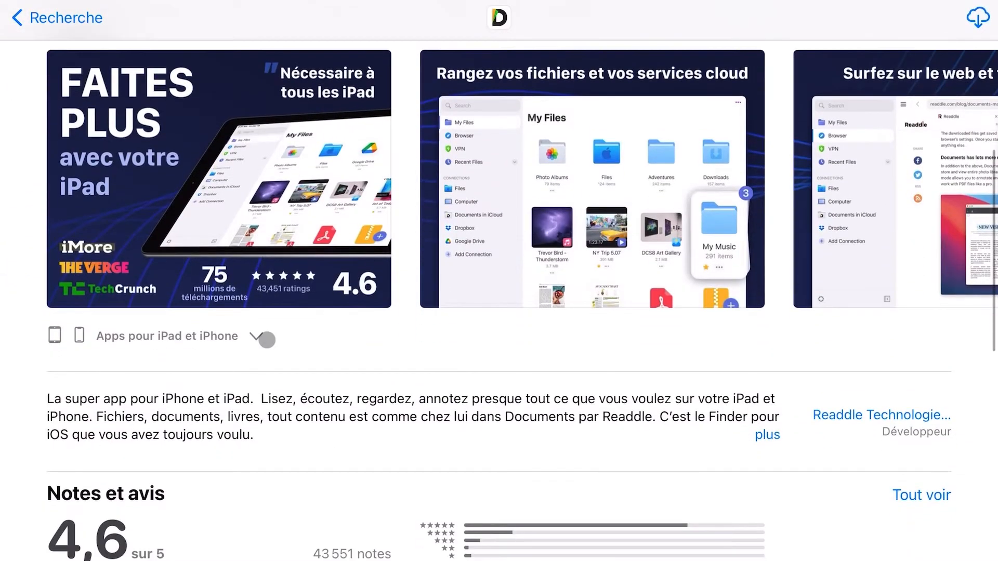
scroll("down", 3)
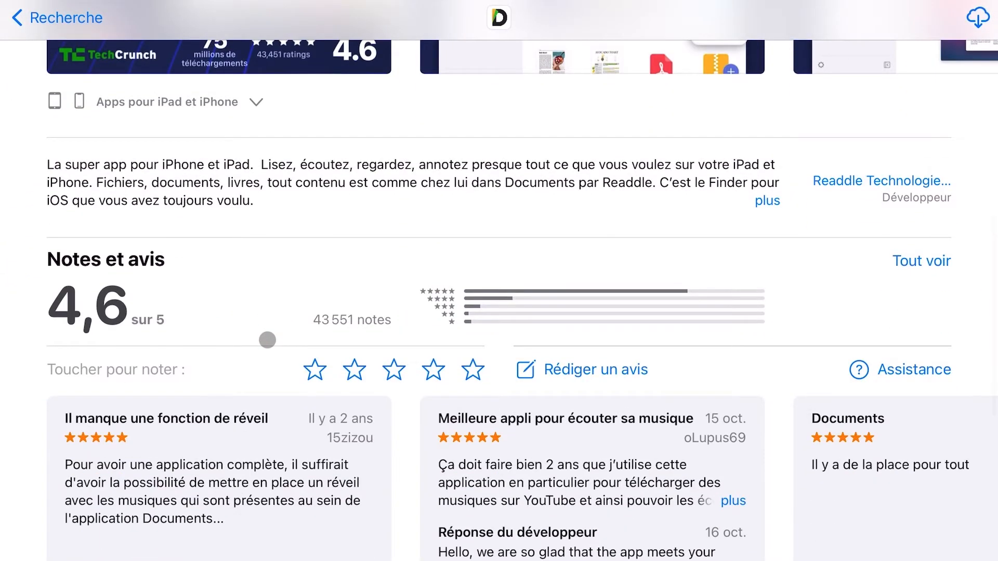
left_click(766, 201)
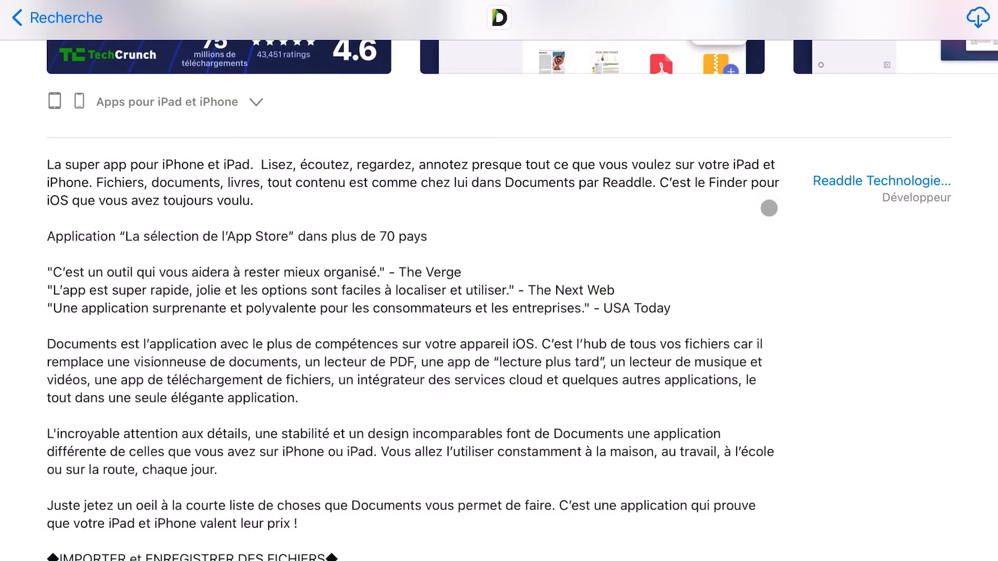
scroll("down", 3)
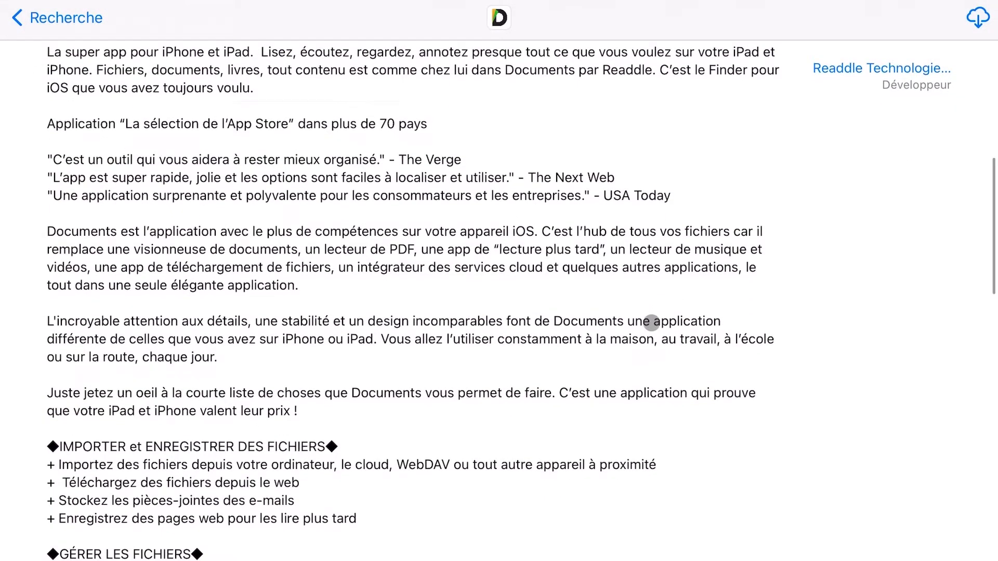
scroll("down", 3)
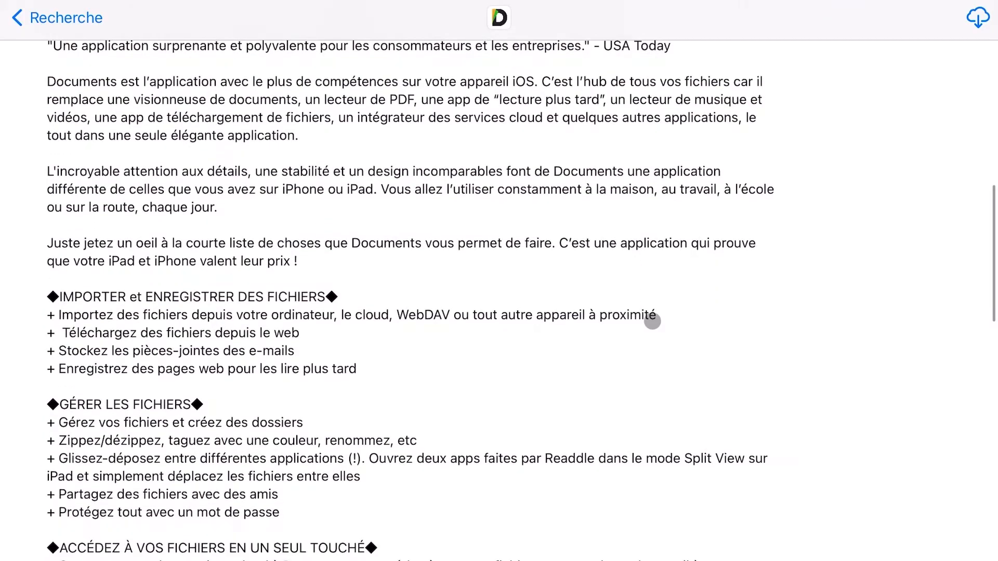
scroll("down", 3)
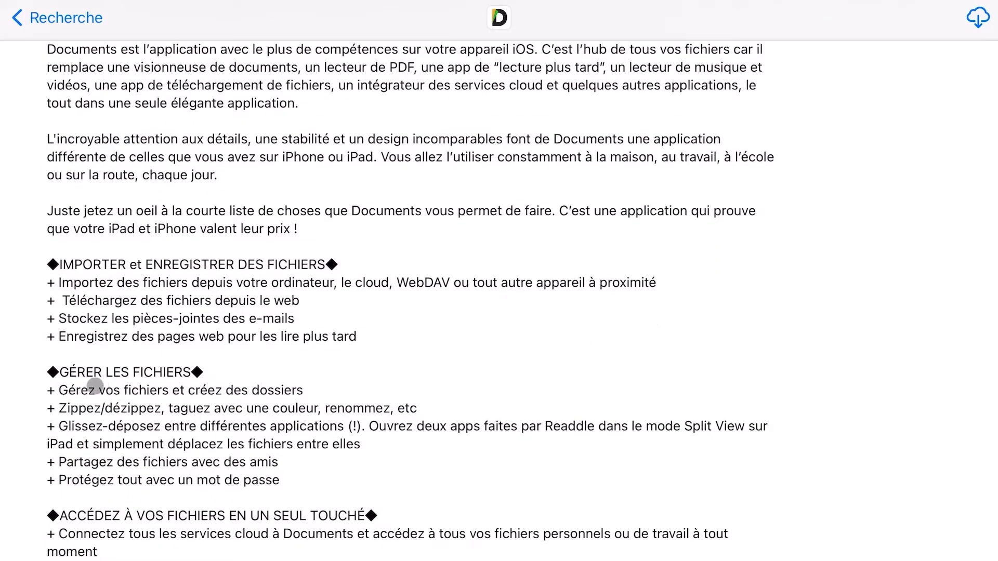
mouse_move(321, 433)
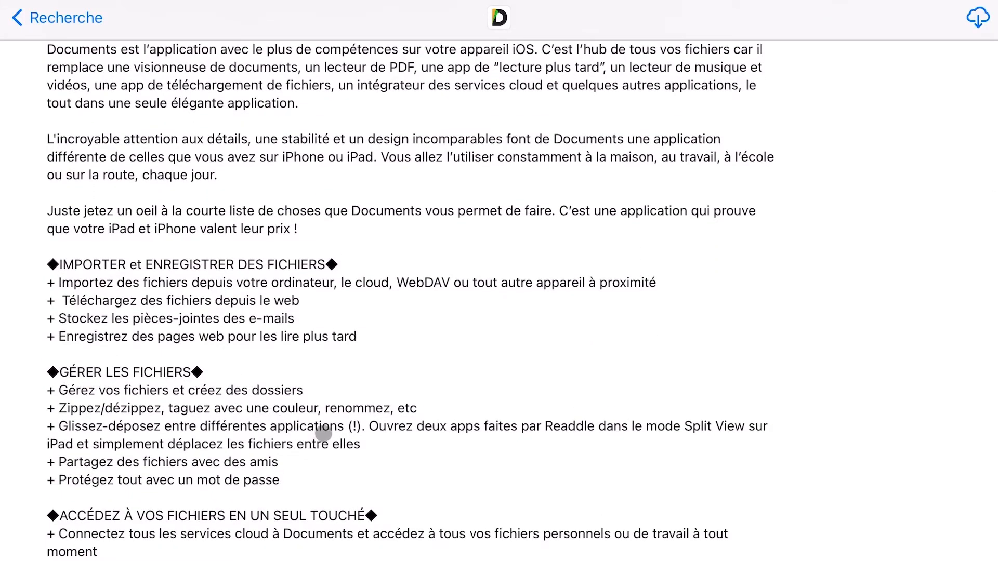